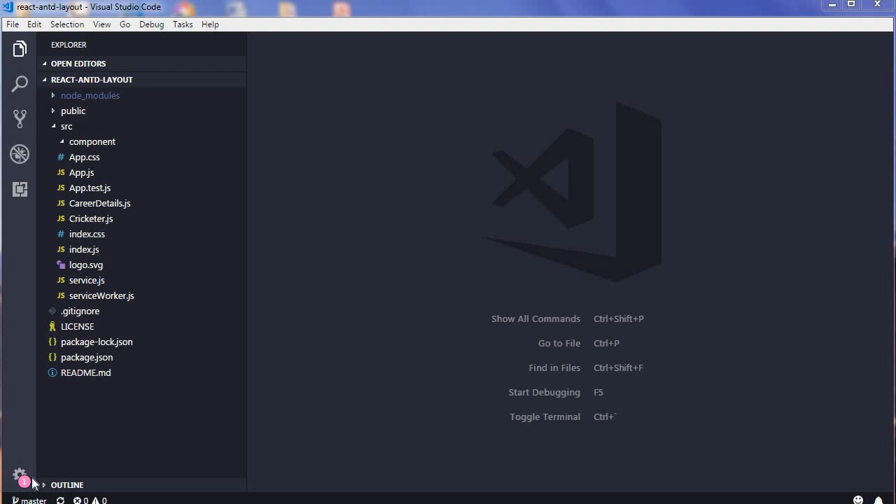
mouse_move(20, 191)
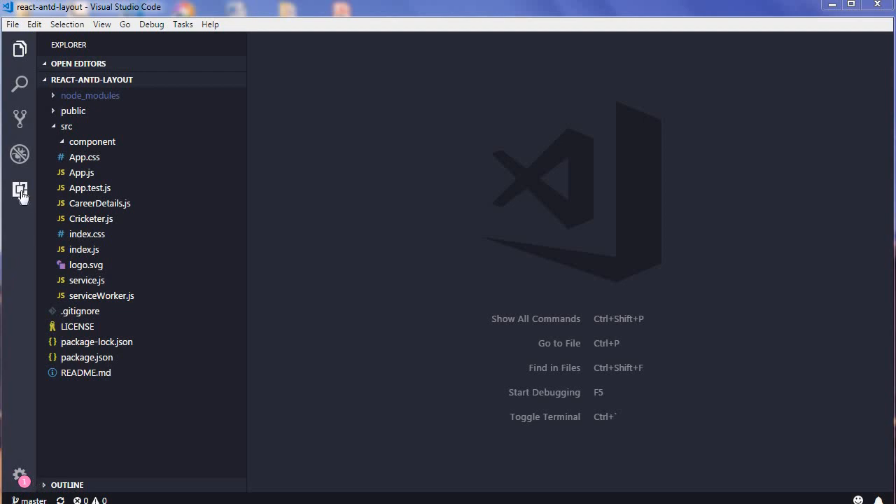
Find the ES7 React/Redux/GraphQL/React-Native snippets extension by searching 'react', install it and reload
click(20, 189)
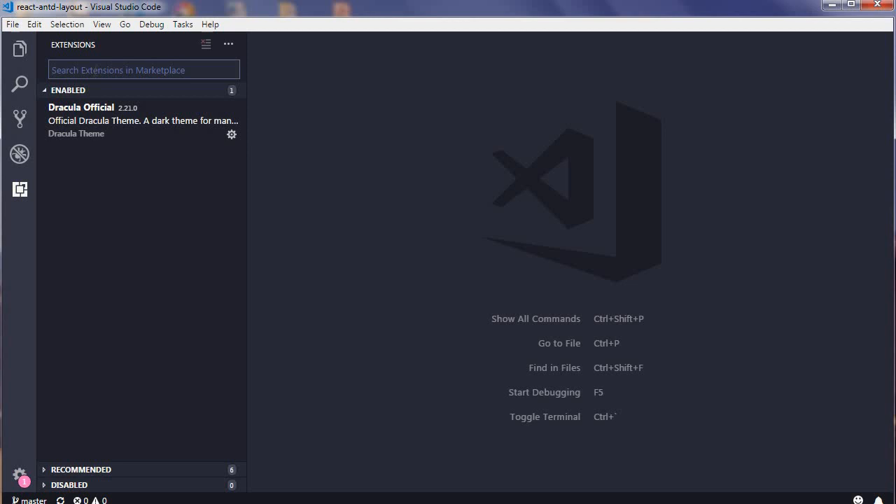
text(react)
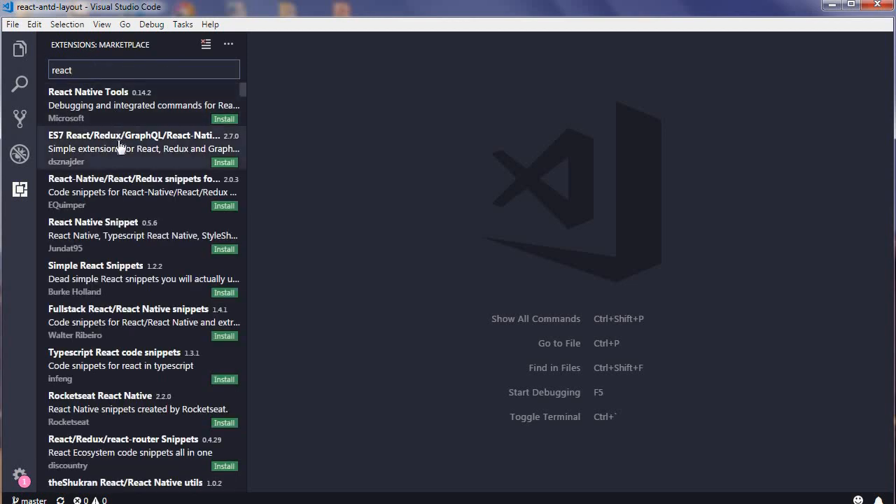
click(133, 140)
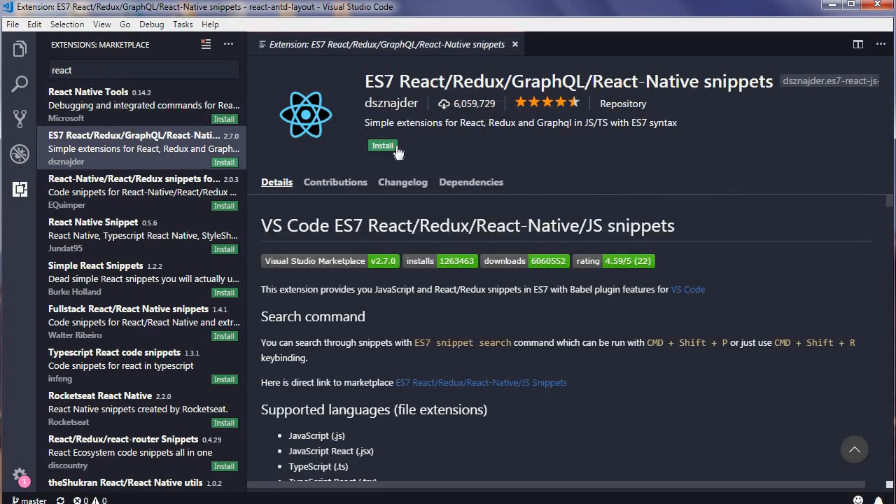
click(382, 146)
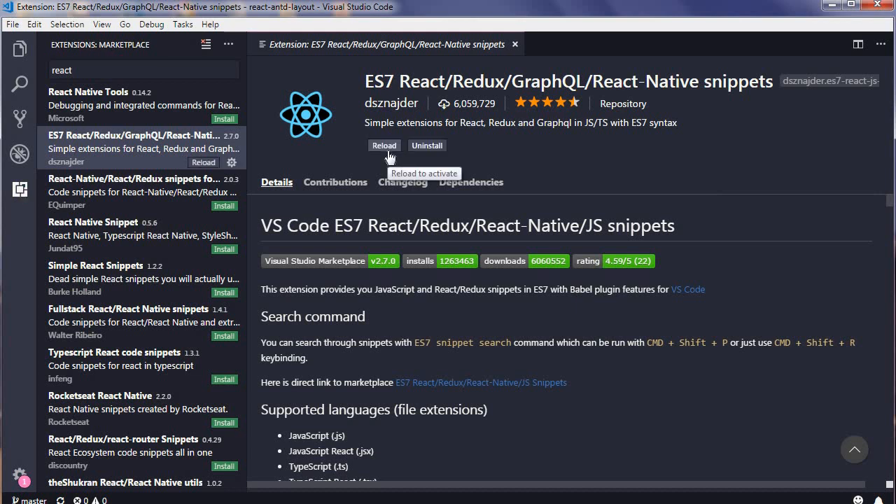
click(384, 146)
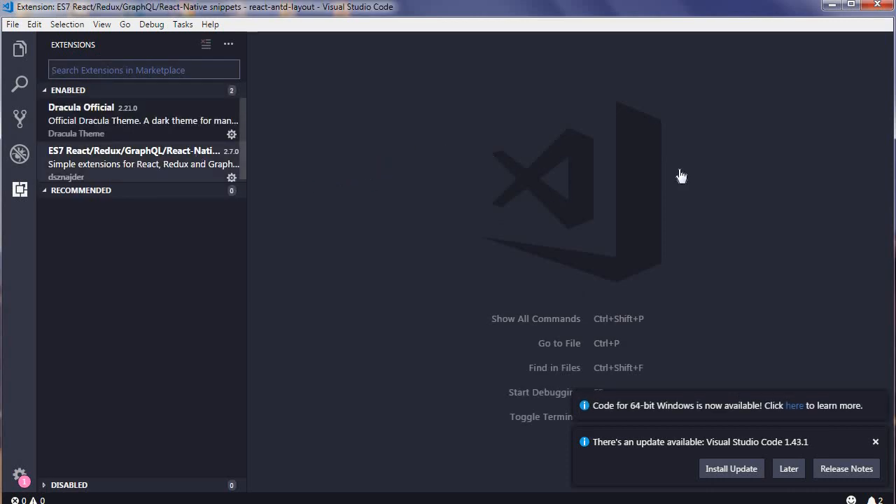
Browse the extension's Details to the React Components section and select the rcc snippet prefix
click(141, 157)
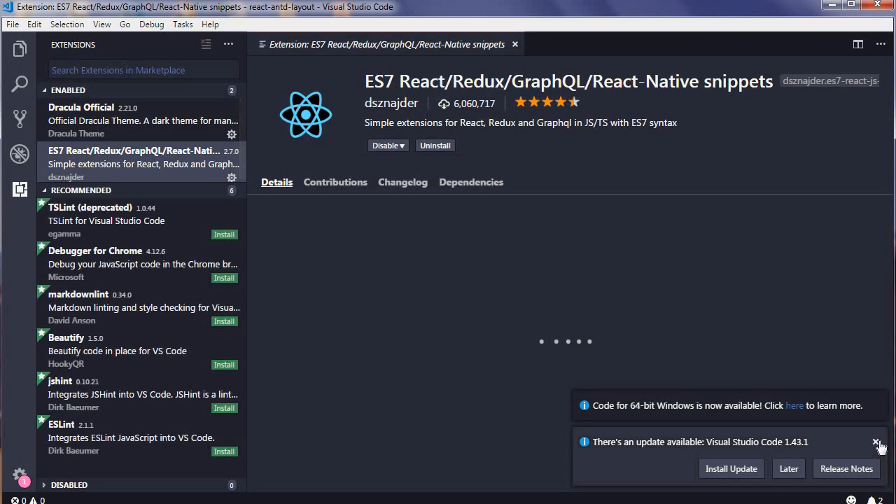
click(876, 442)
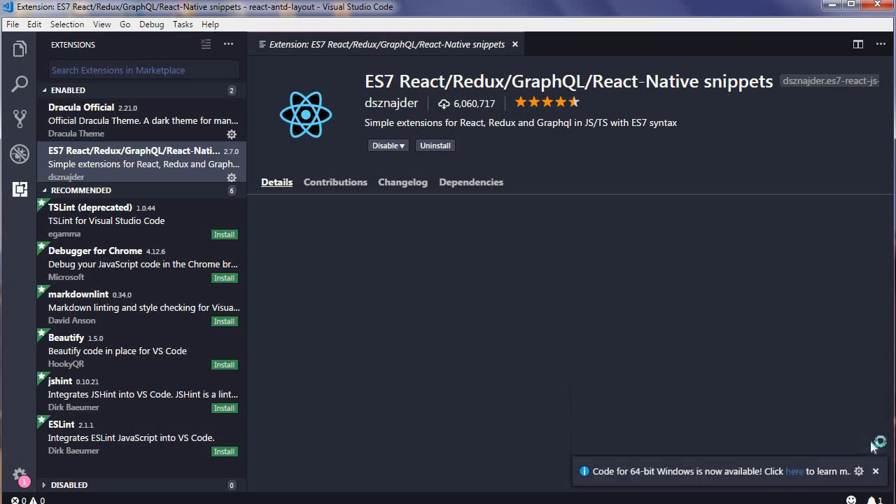
mouse_move(880, 245)
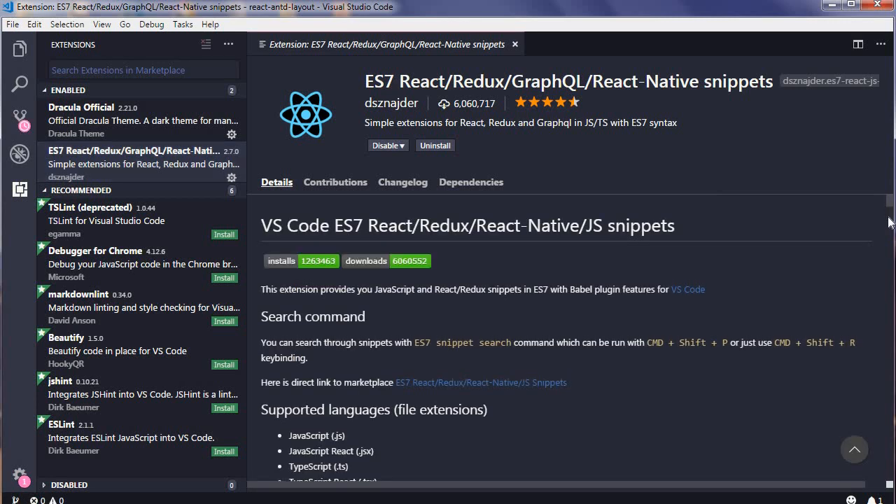
scroll(down, 3)
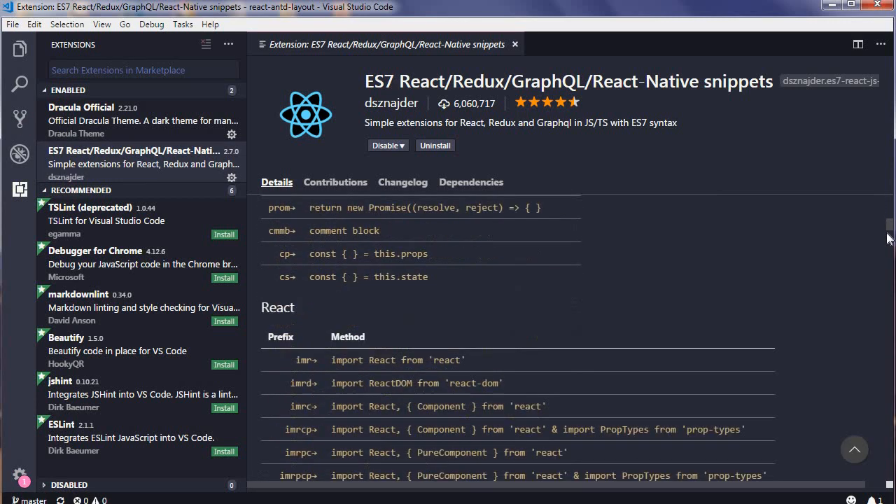
scroll(down, 3)
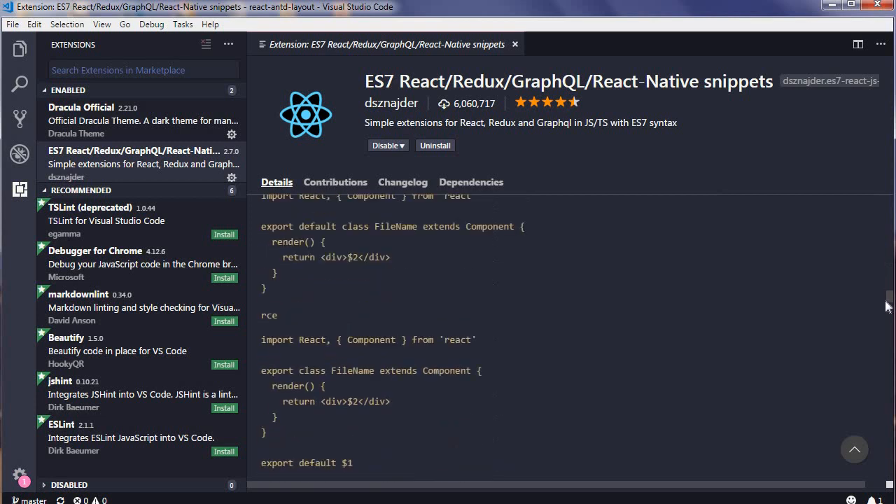
scroll(up, 3)
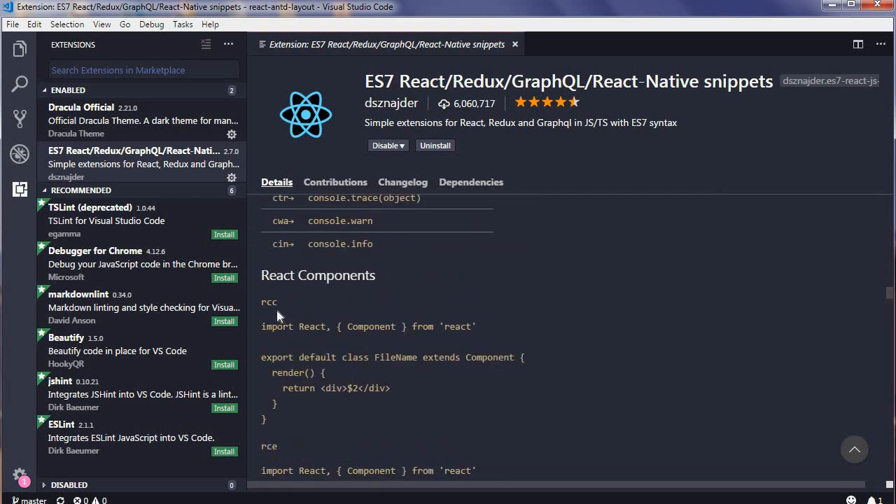
double_click(269, 303)
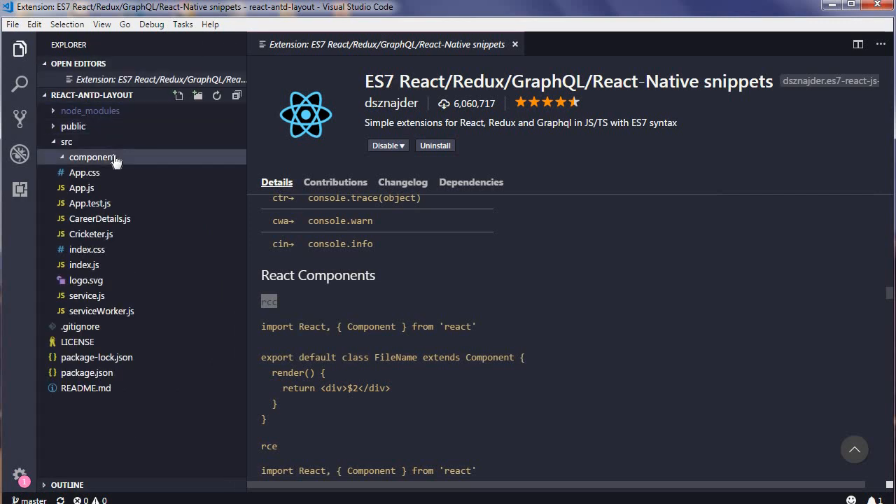
mouse_move(176, 95)
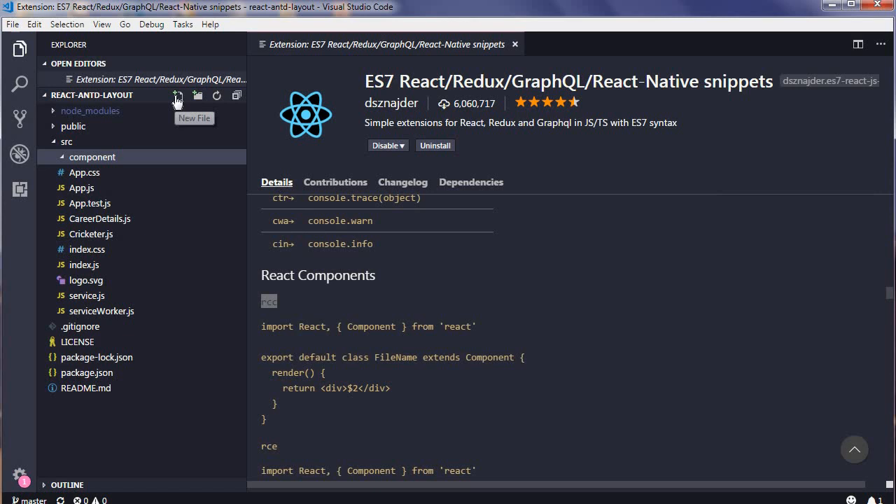
Add a new file named DraggableList.js inside the src/component folder
click(178, 95)
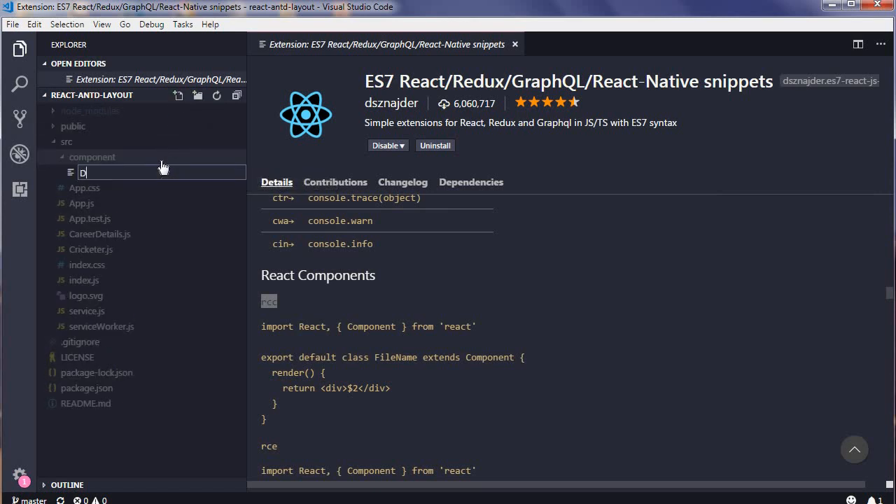
text(raggab)
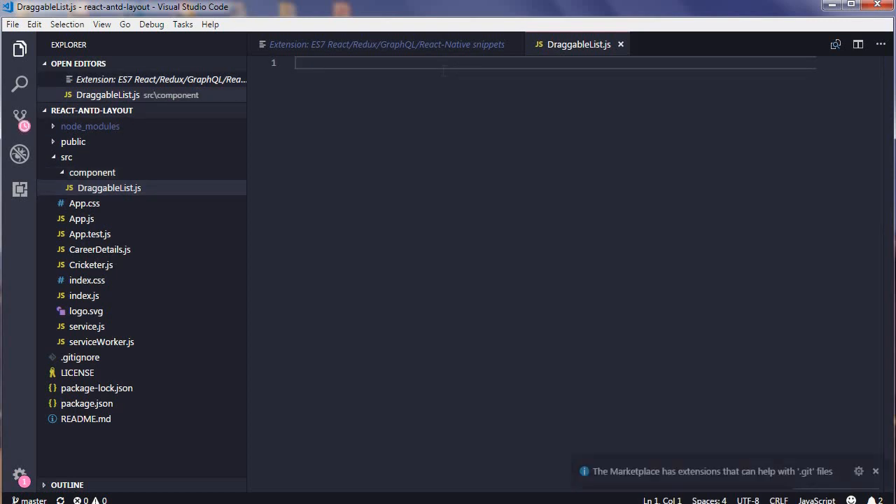
text(imr)
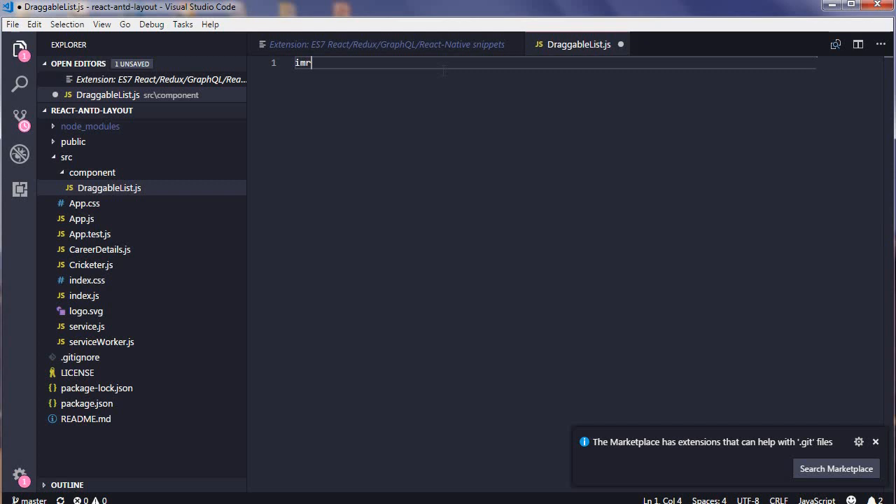
key(Return)
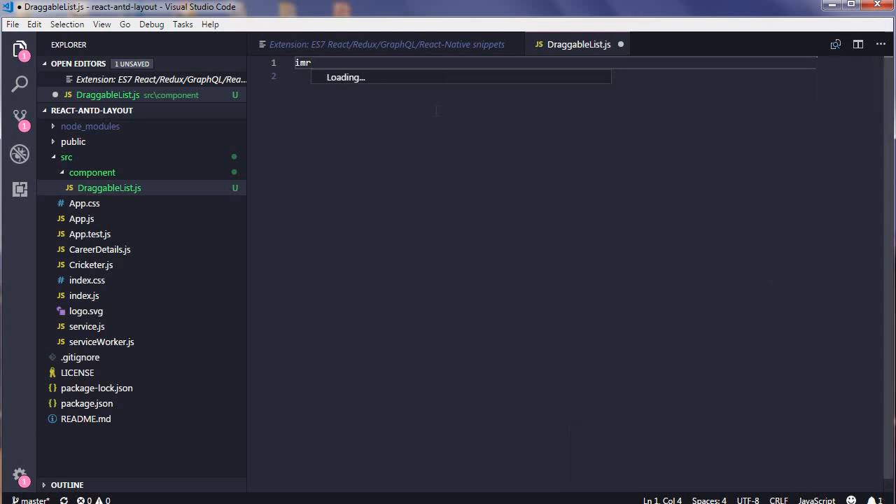
key(Backspace)
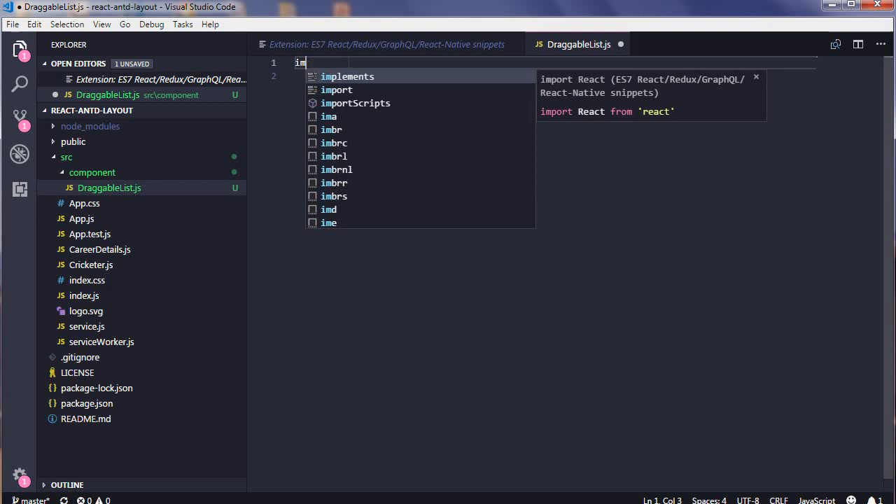
text(rt React from 'react)
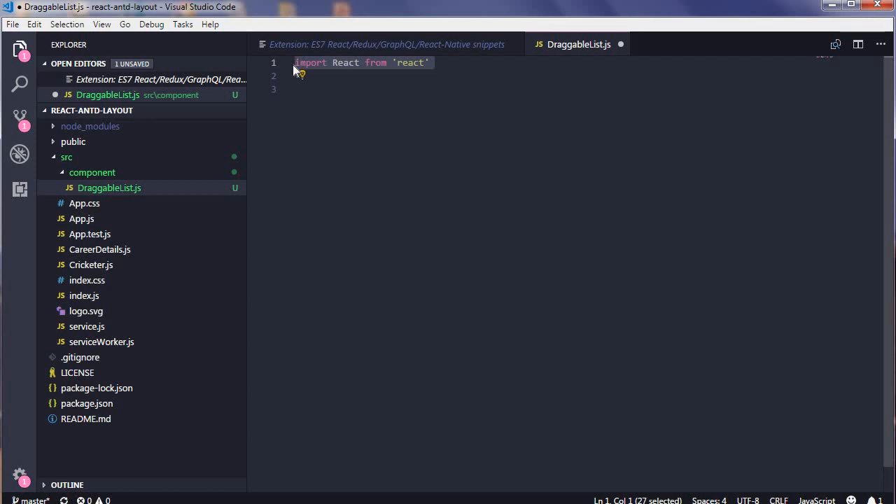
key(Delete)
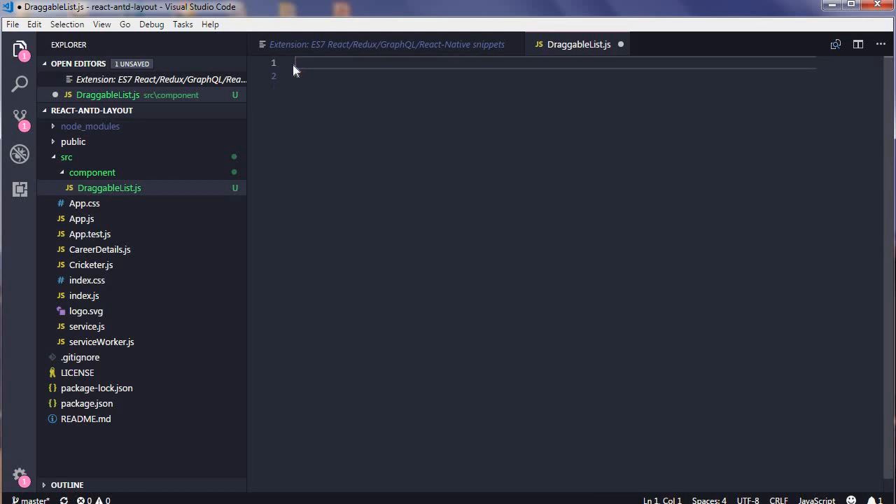
Expand the rcc and rcep class-component snippets to try them, then clear the whole file
text(rc)
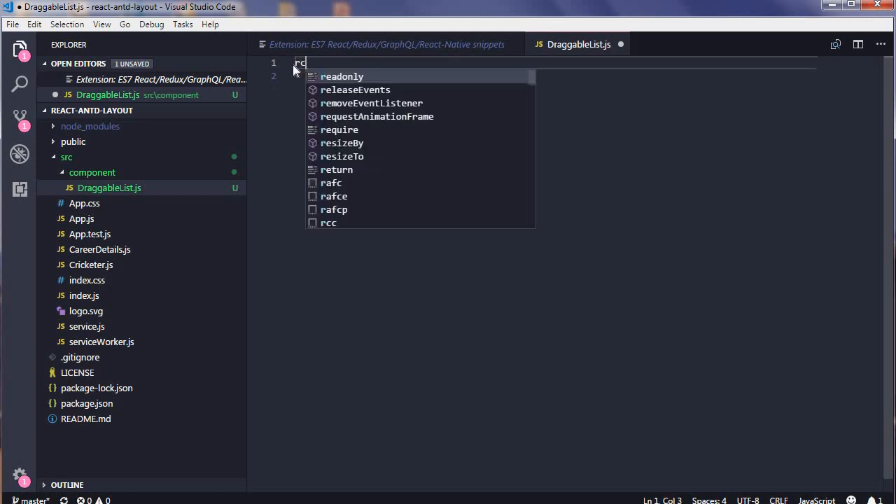
text(c)
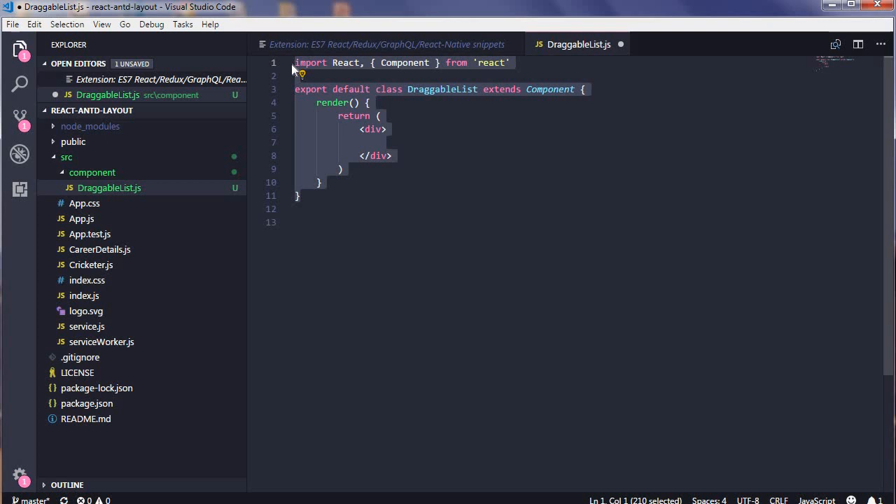
text(rce)
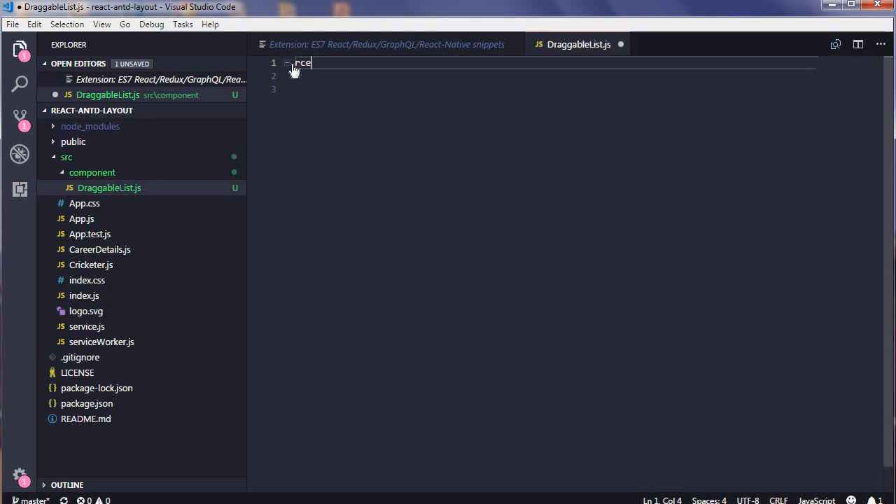
text(p)
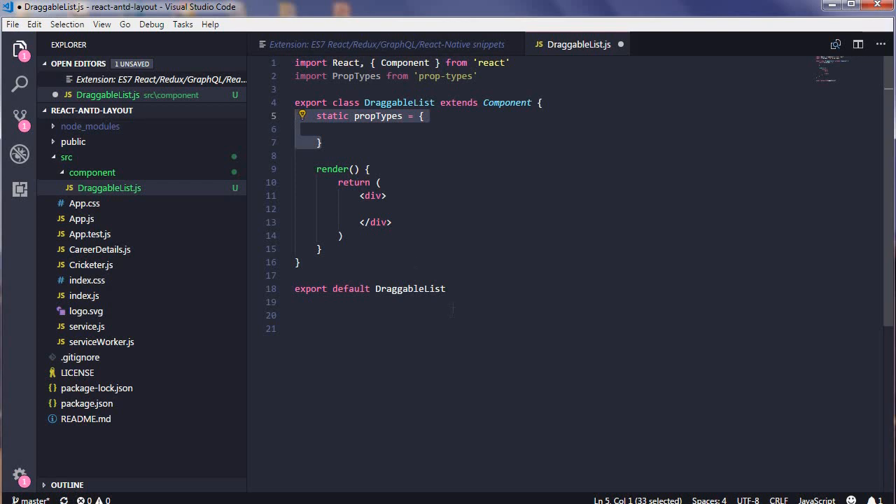
key(Ctrl+a)
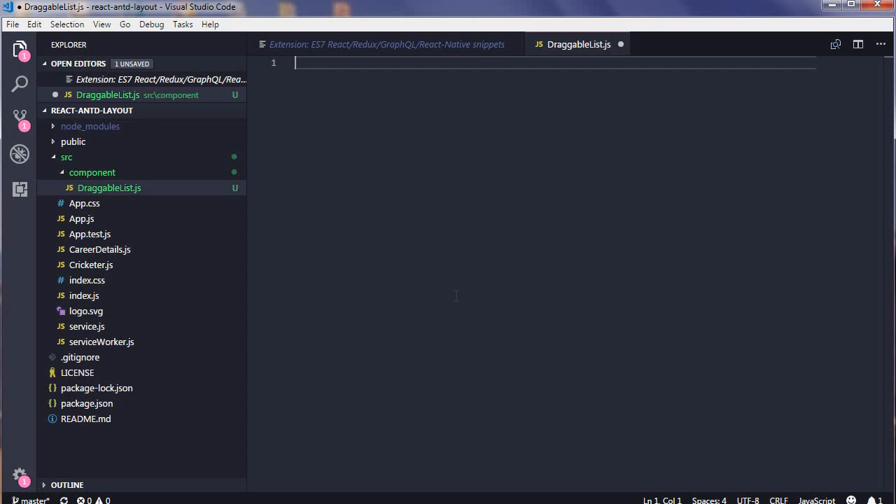
Expand the rafcp snippet into a DraggableList arrow function component with empty propTypes
text(raf)
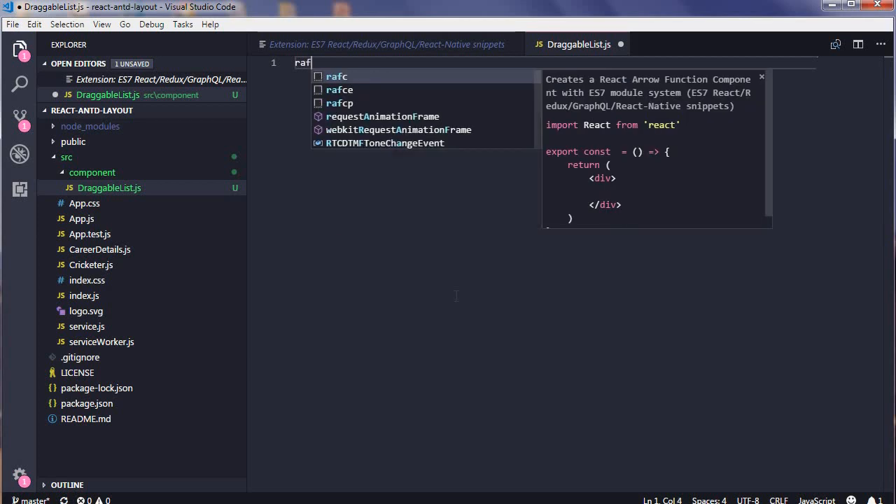
text(c)
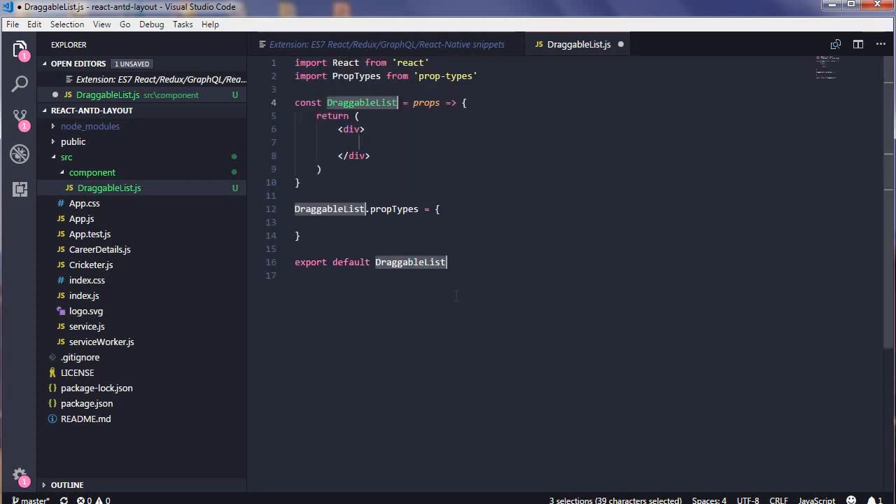
click(437, 209)
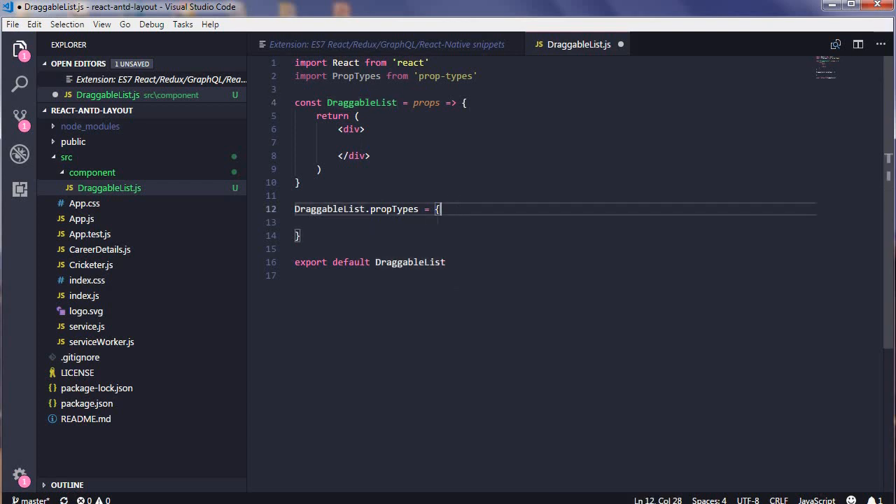
Declare the name prop as PropTypes.string inside DraggableList.propTypes
key(Enter)
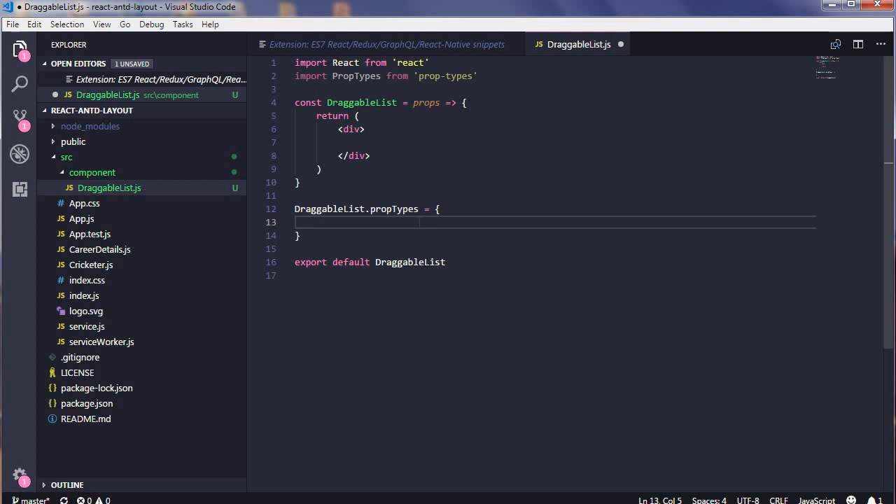
text(name:)
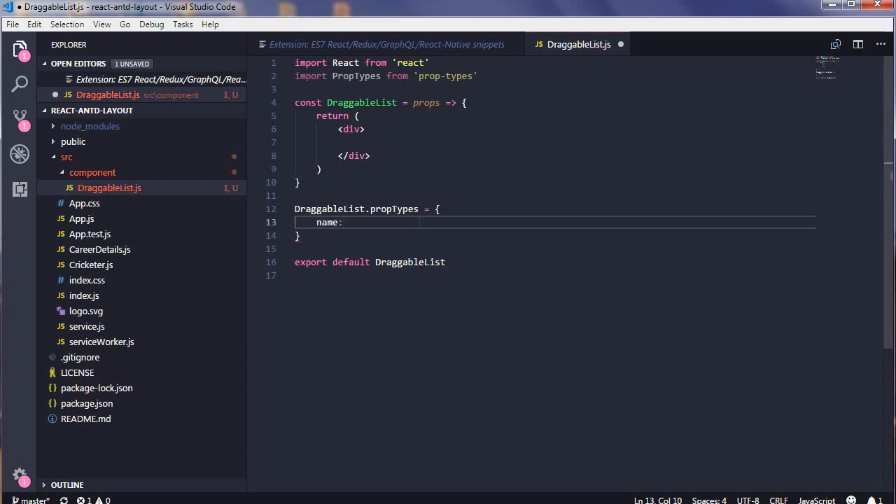
text(p)
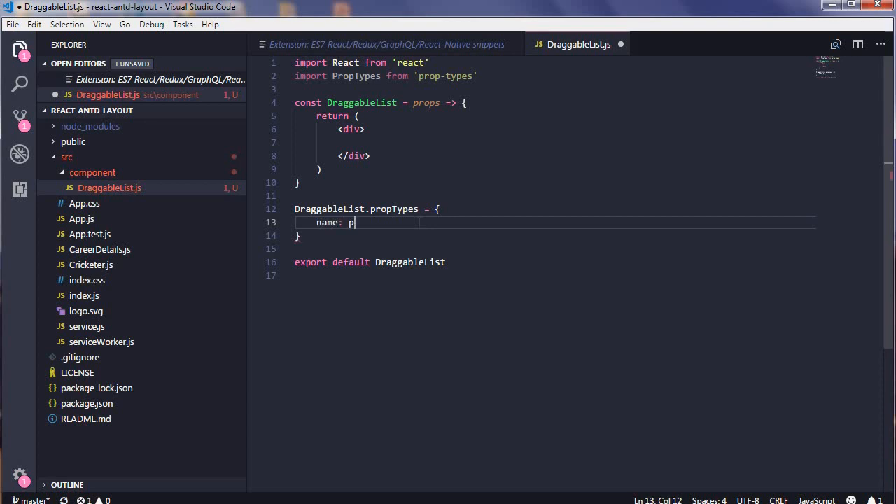
text(ropTypes.string,)
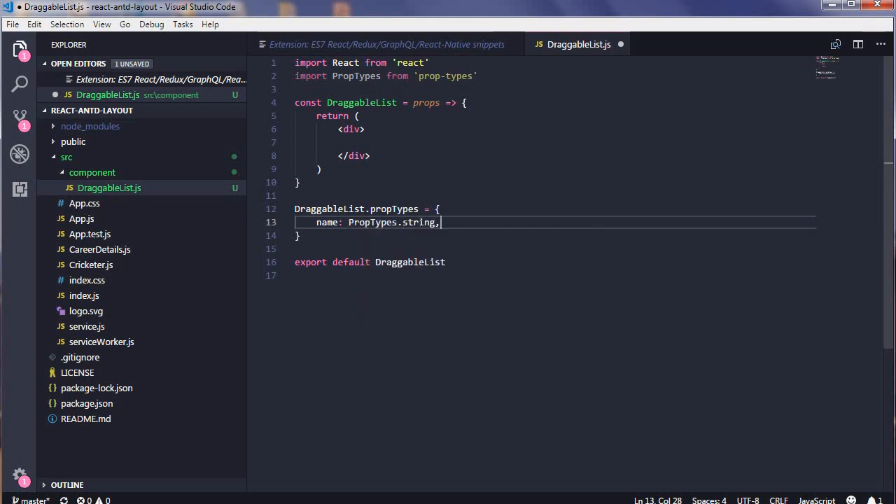
key(Enter)
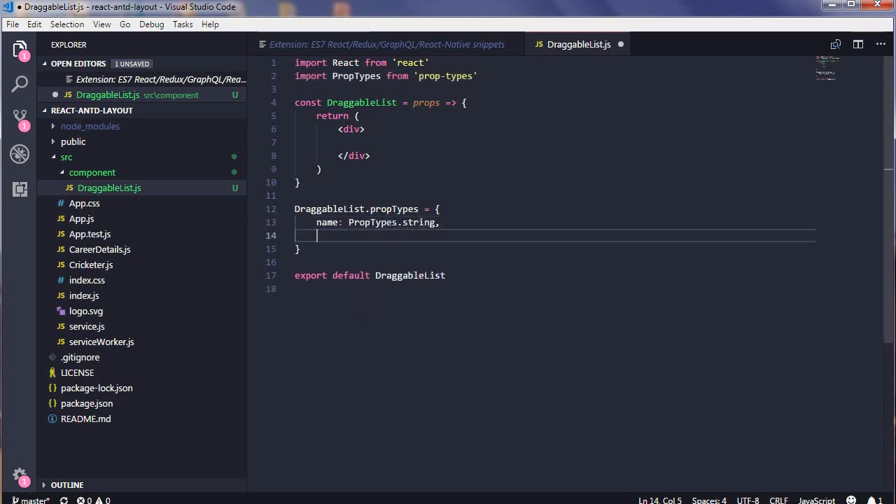
Declare objecNumber as PropTypes.shape with numeric height and weight, leaving a blank line in the component body
text(objecNumbet)
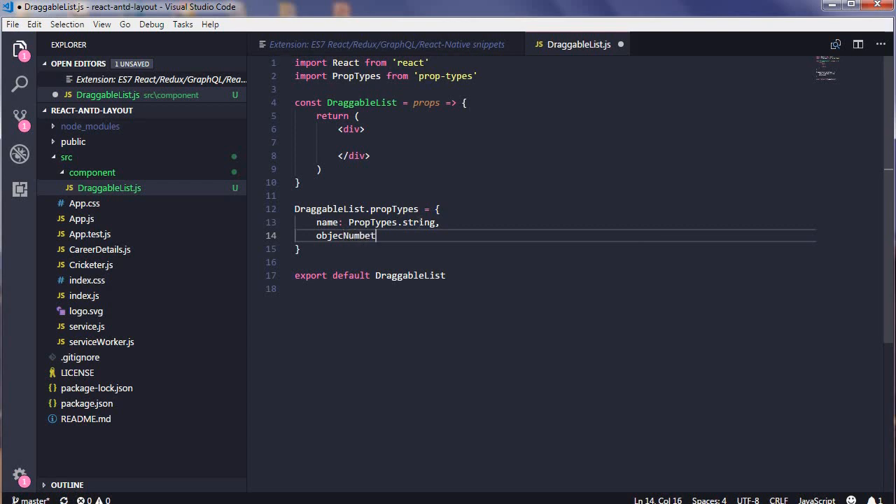
text(r)
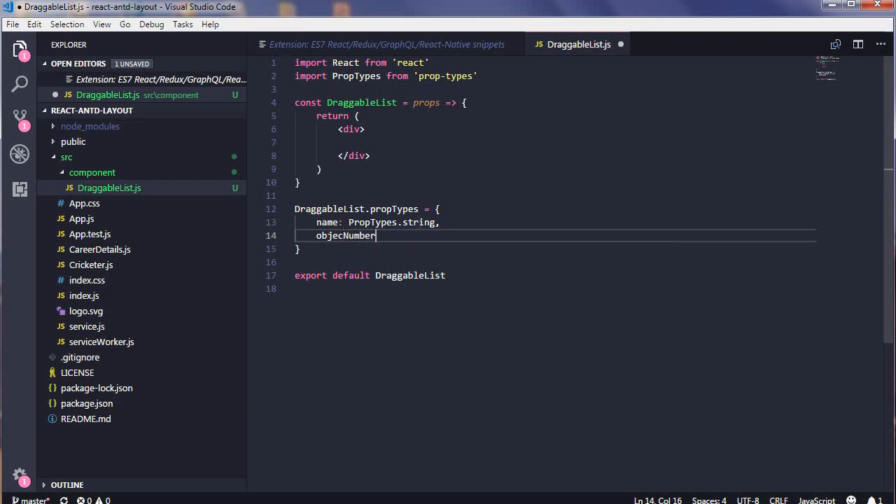
text(: pt)
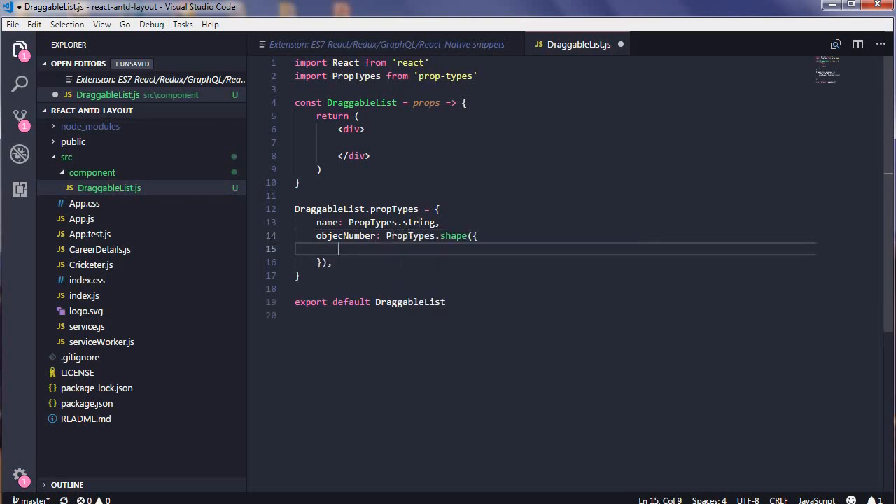
text(height:)
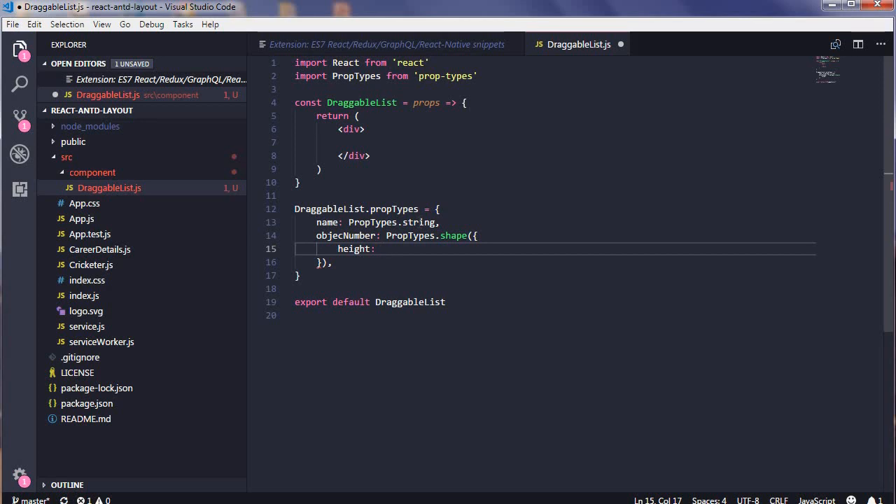
text(p)
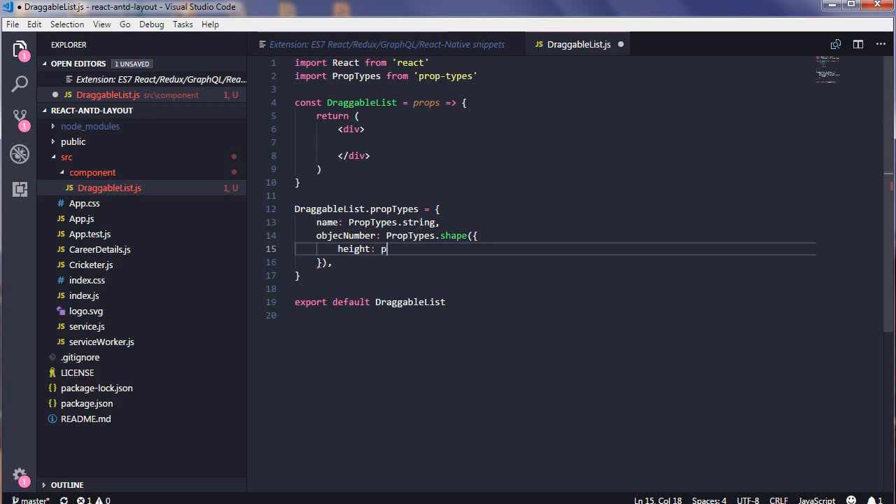
text(ropTypes.number,)
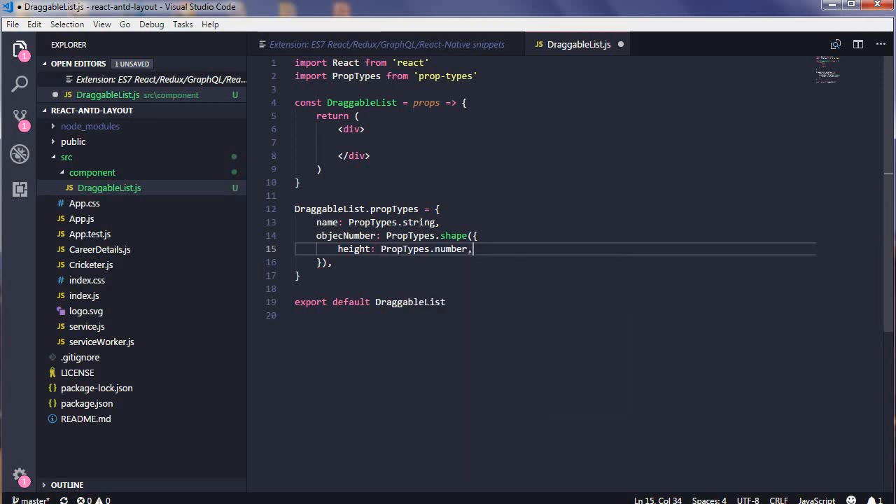
text(w)
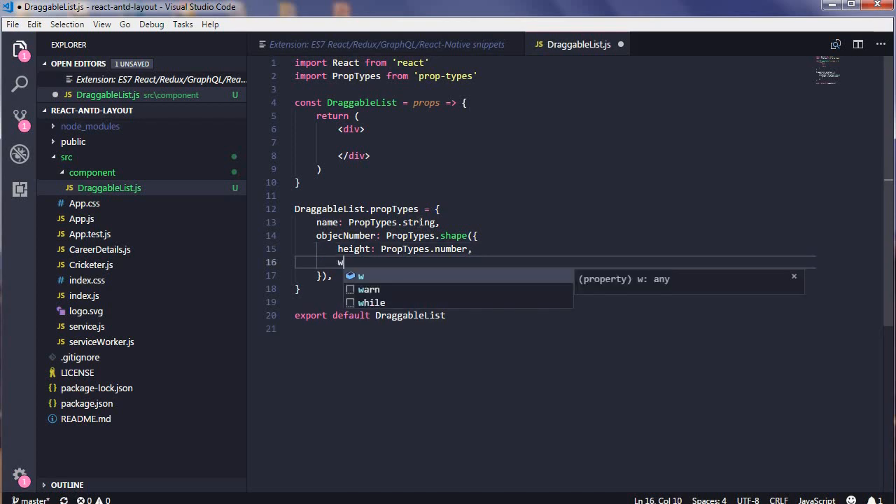
text(eight:)
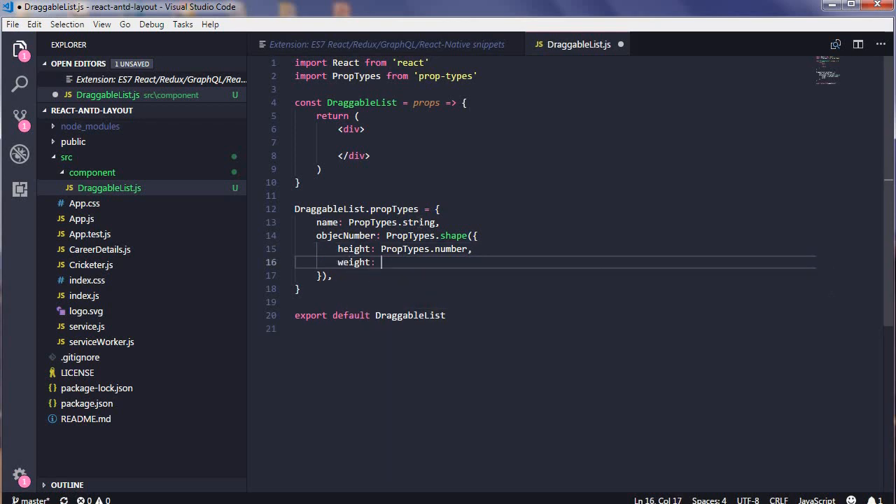
text(ptn)
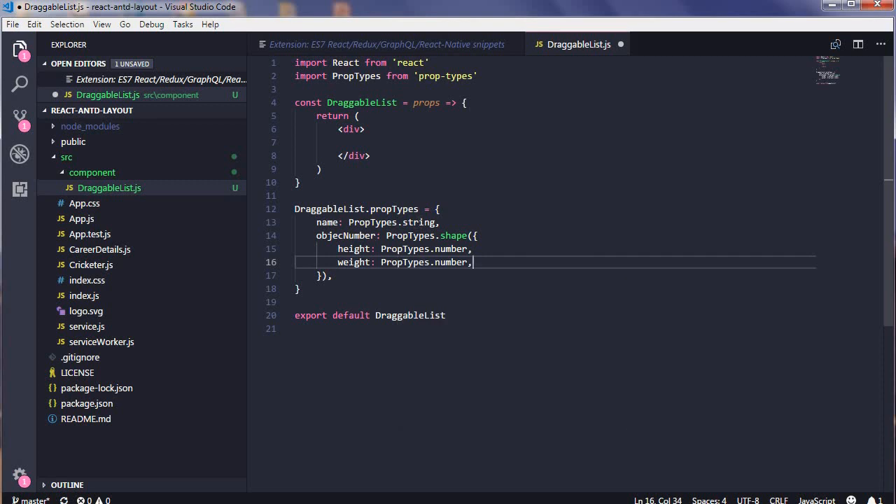
click(465, 102)
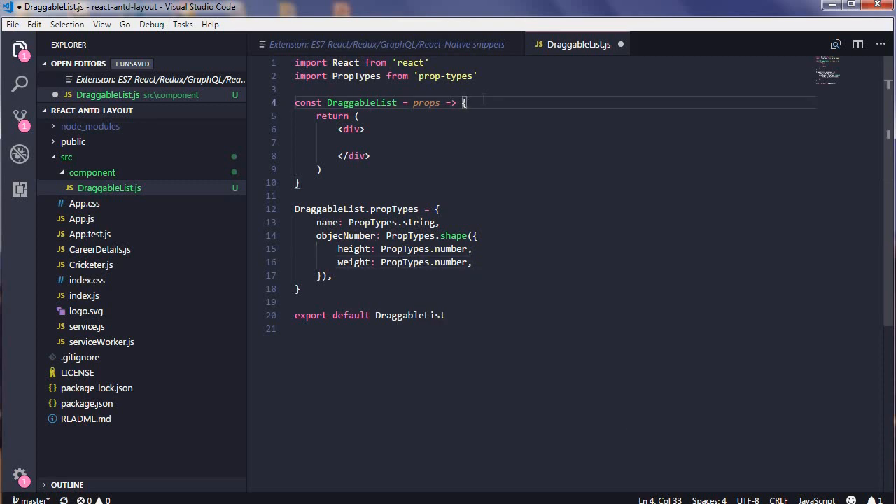
key(Enter)
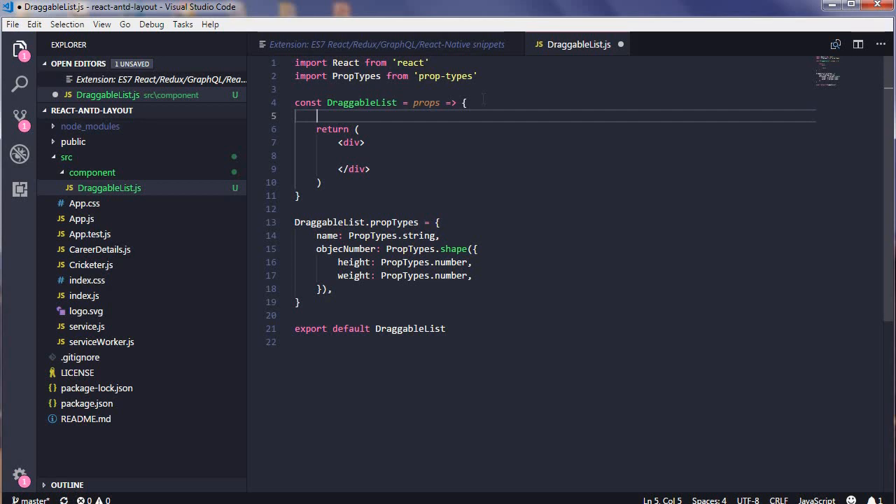
Add a lastName useState hook with the useState snippet
text(uses)
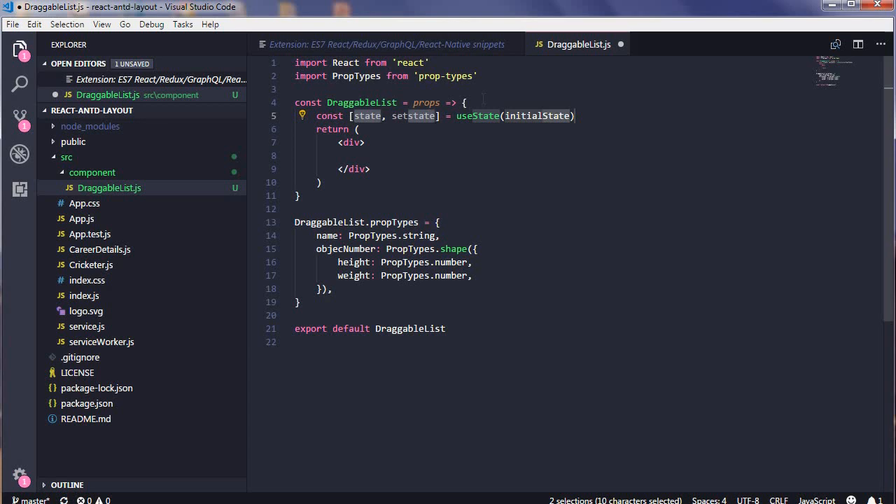
text(lastNm)
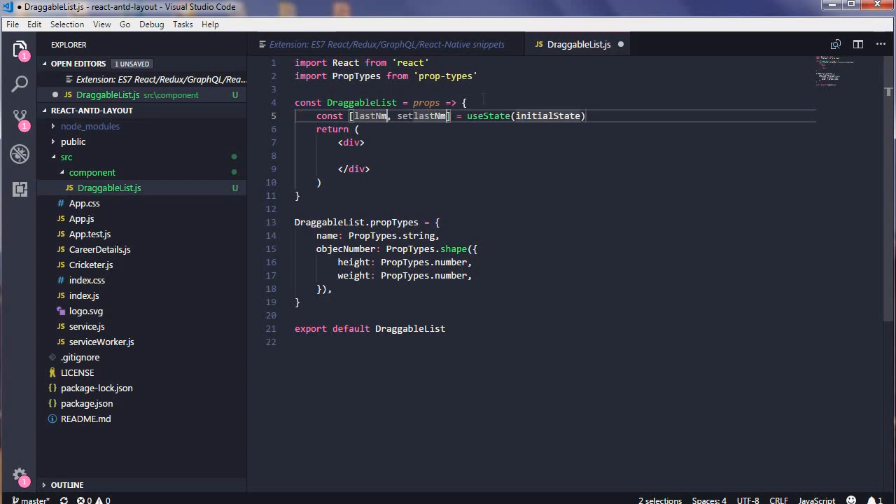
text(Name)
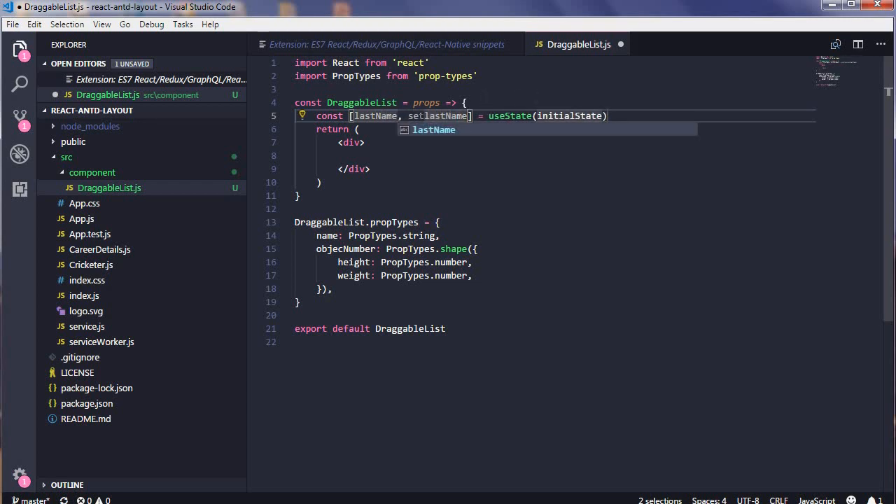
mouse_move(437, 114)
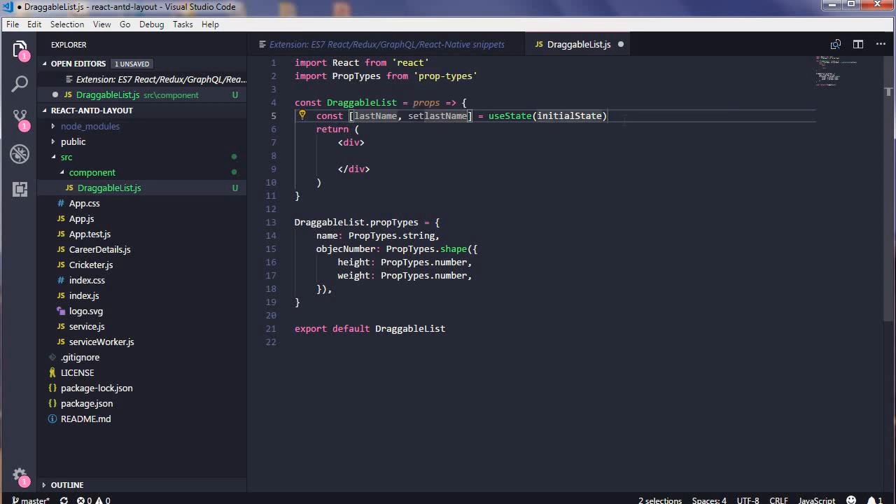
Add a useEffect block with cleanup return and dependency, then clear the whole file
text(use)
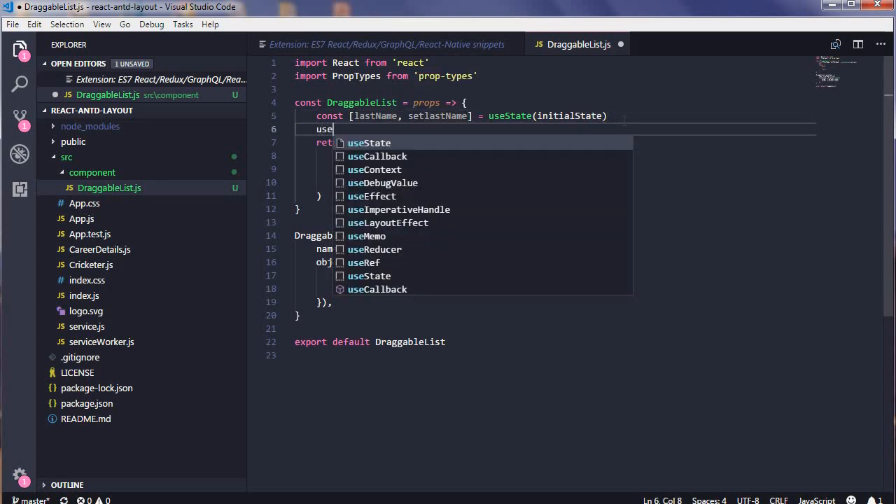
click(373, 196)
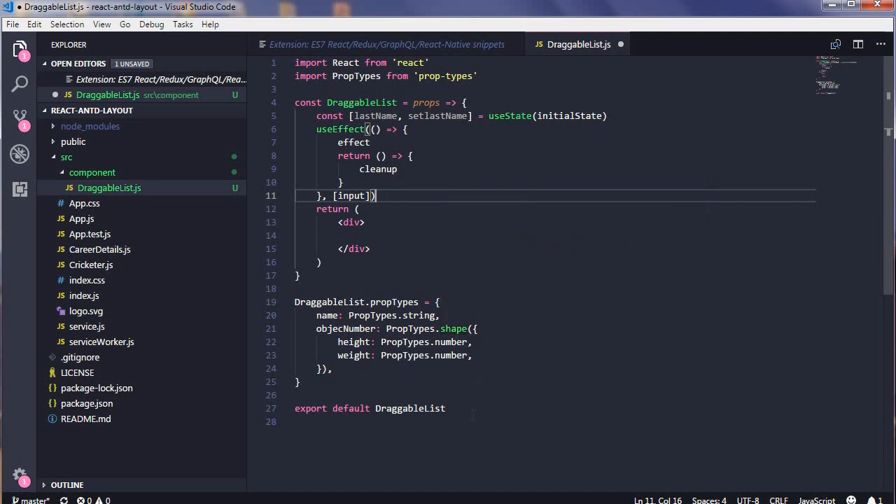
key(ctrl+a)
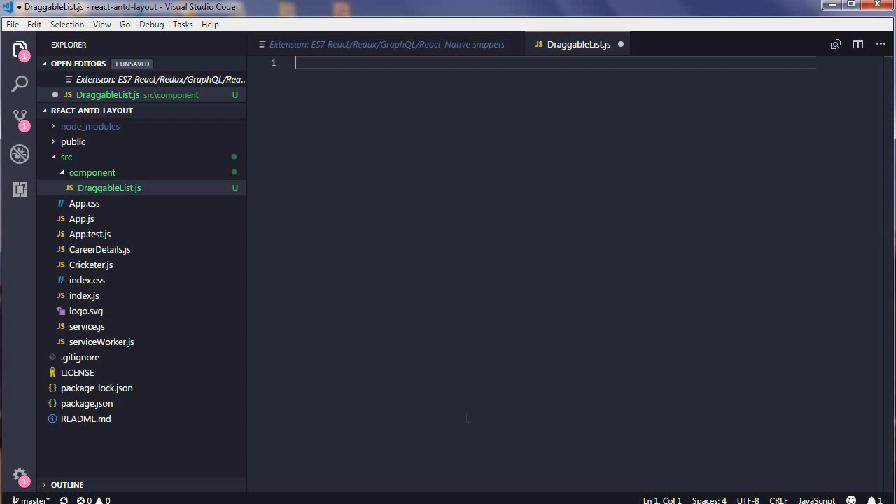
Expand the rcredux snippet into a Redux-connected DraggableList class with mapStateToProps and connect export
text(rc)
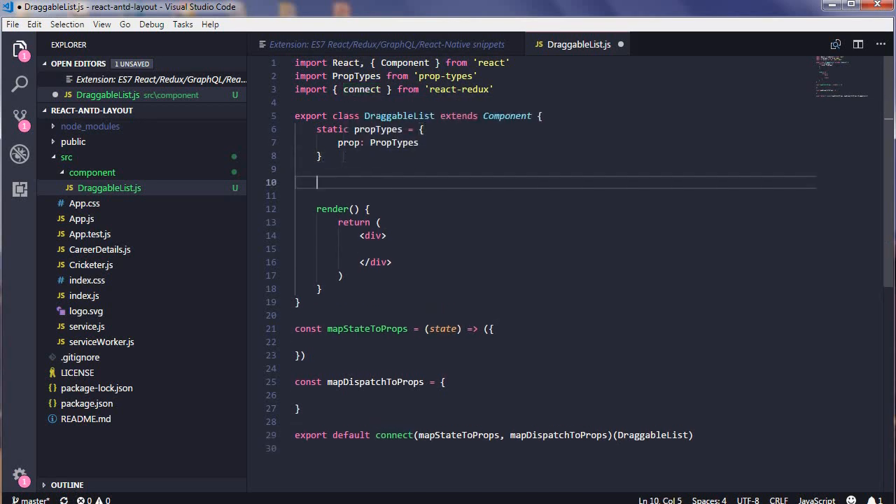
Add state = {name} plus componentDidMount and getDerivedStateFromProps via the cdm and gdsfp snippets
text(e = {)
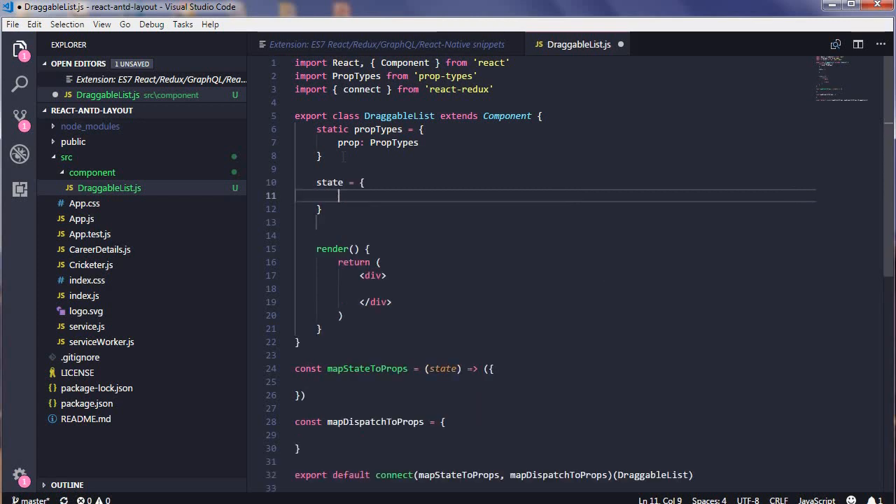
text(name: '',)
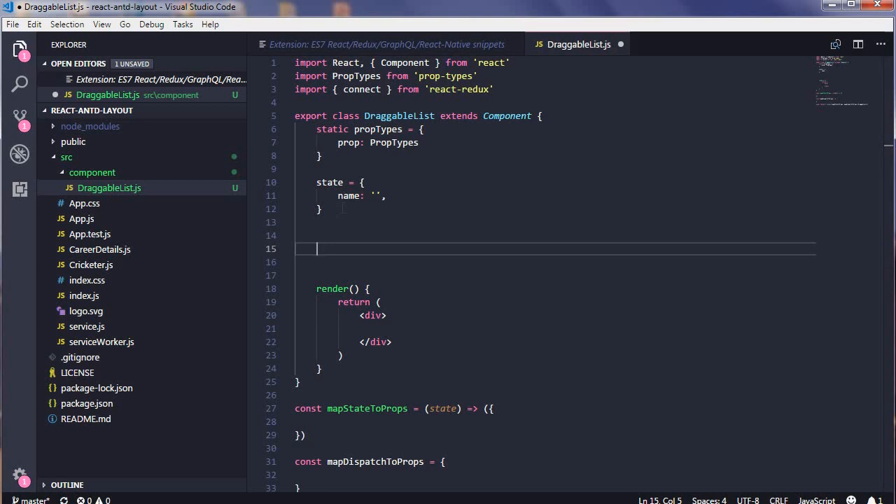
text(cdm)
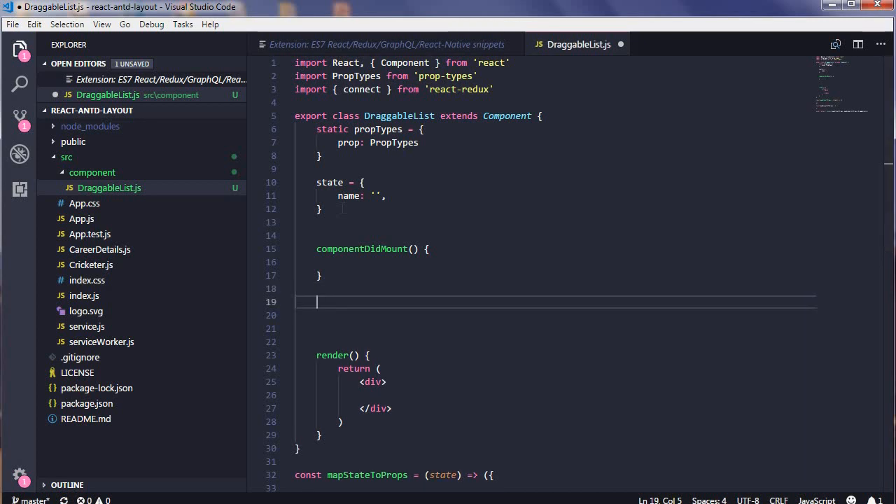
text(g)
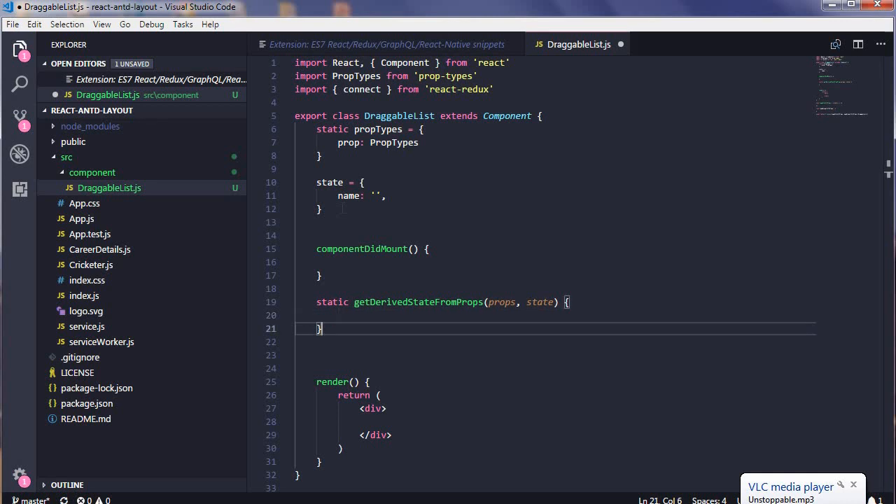
Add a handleClick arrow method below with the met snippet
key(Enter)
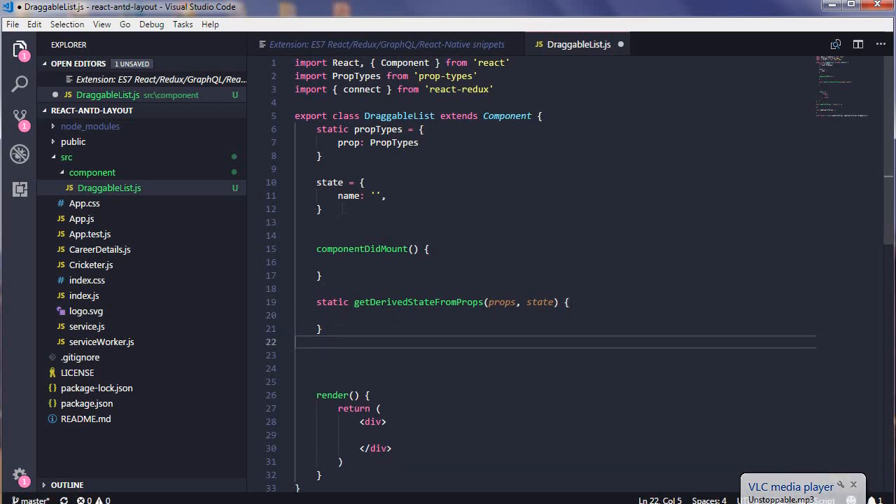
key(enter)
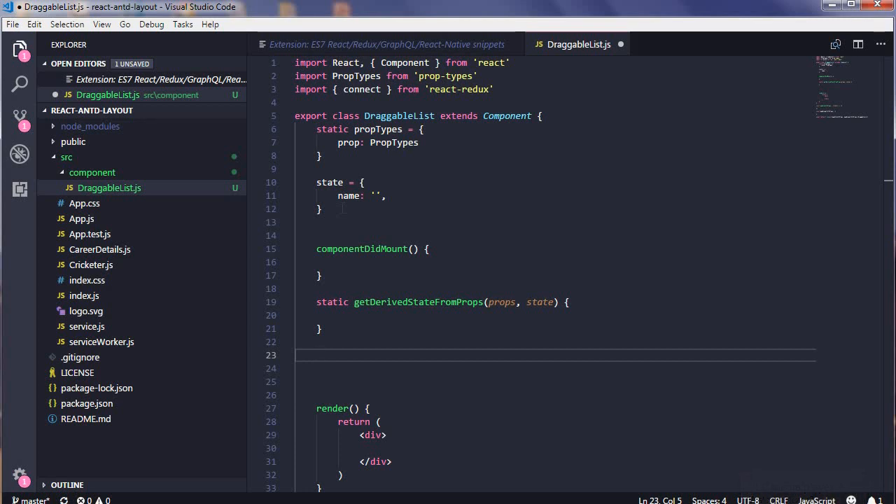
text(met)
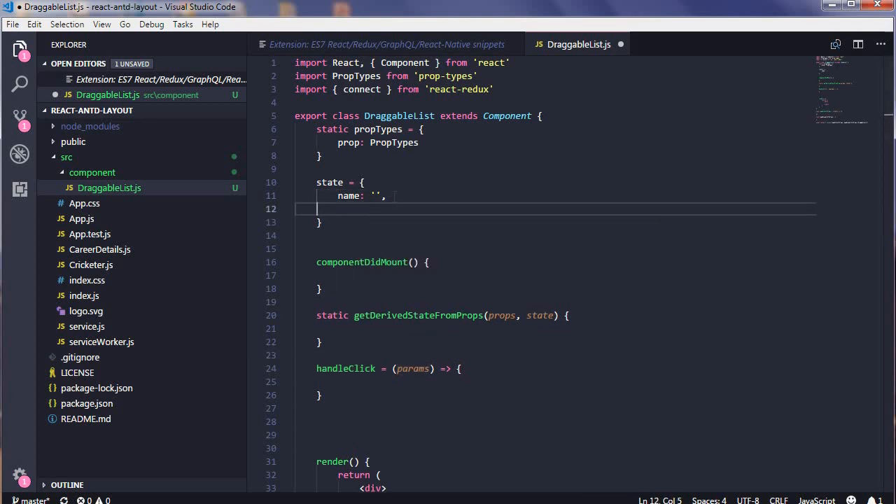
Make handleClick take name and call this.setState({name}) plus a functional setState via sst and ssf
key(Backspace)
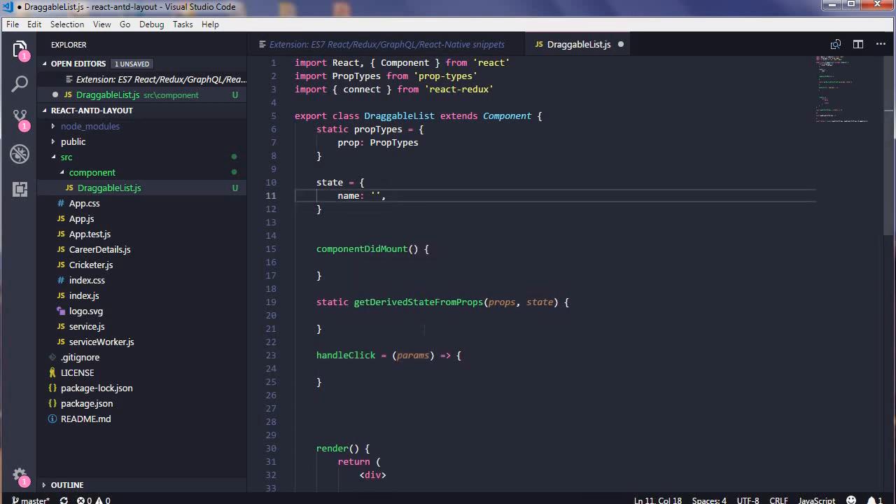
text(name)
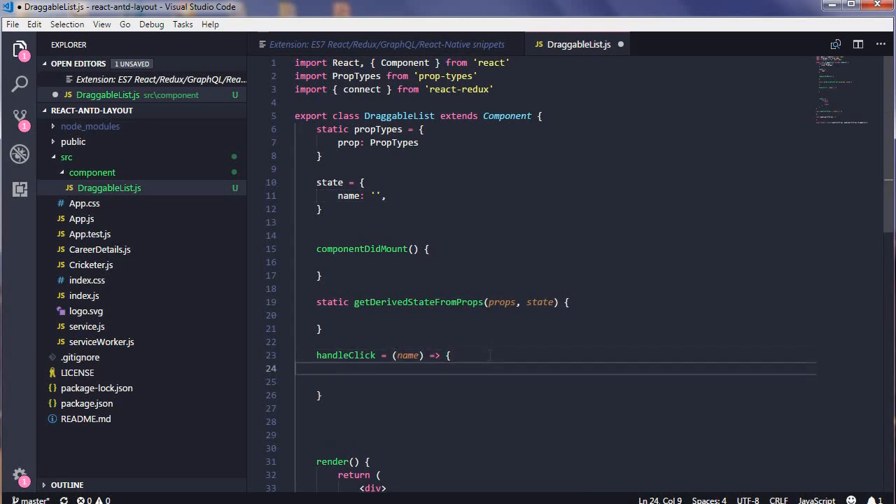
text(sst)
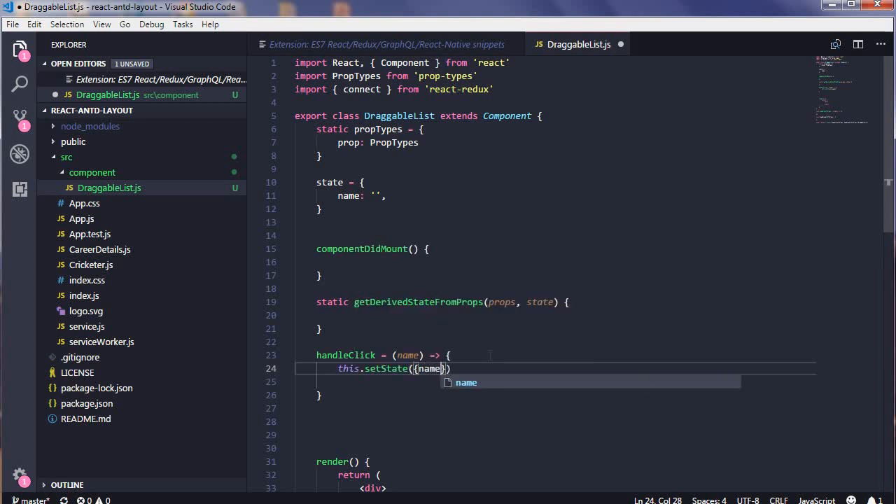
key(Enter)
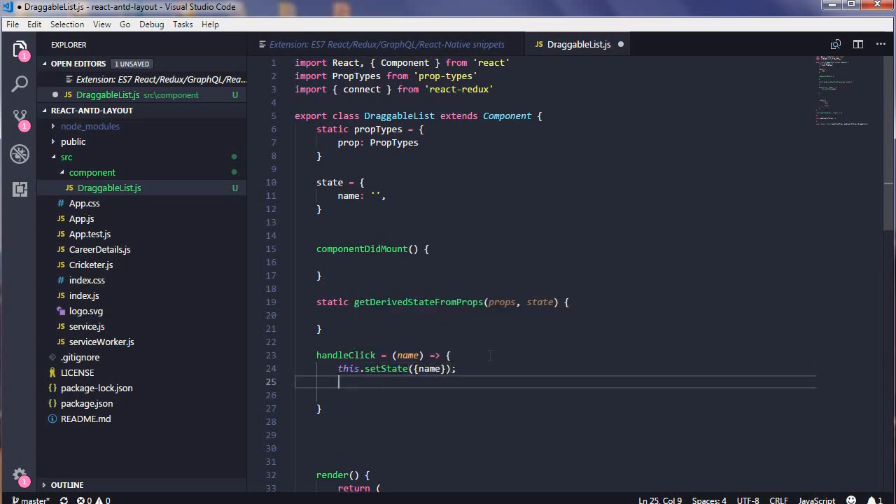
text(ssf)
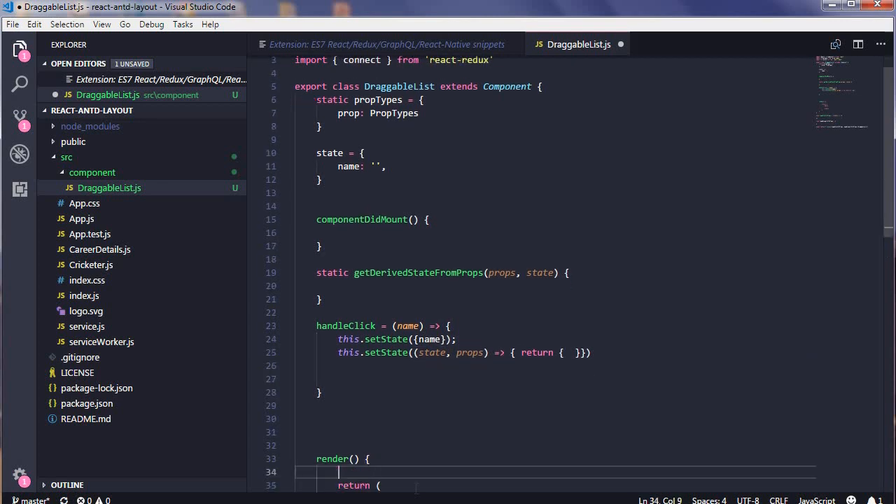
Begin render with empty destructurings: const { } = this.props and const { } = this.state
text(cp)
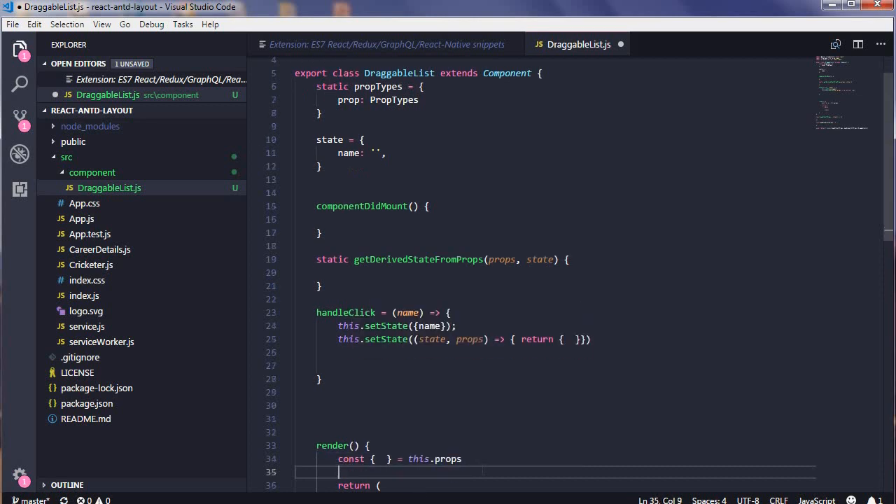
text(cs)
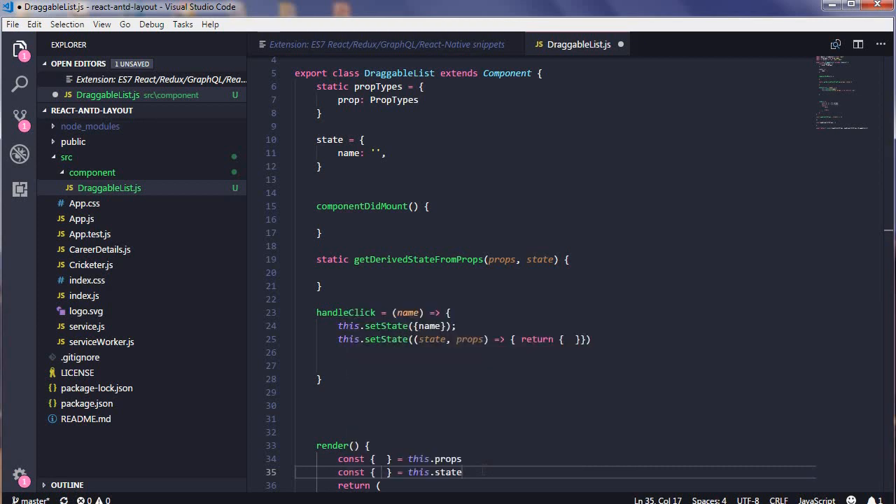
mouse_move(558, 435)
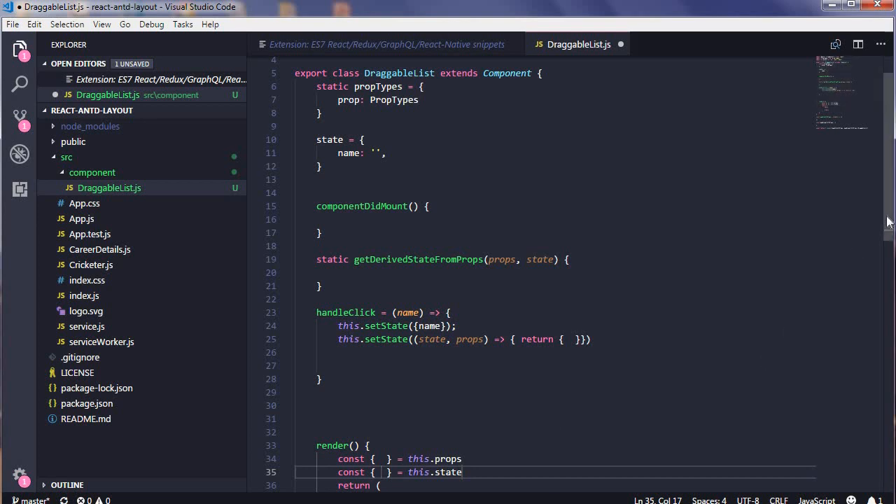
scroll(up, 3)
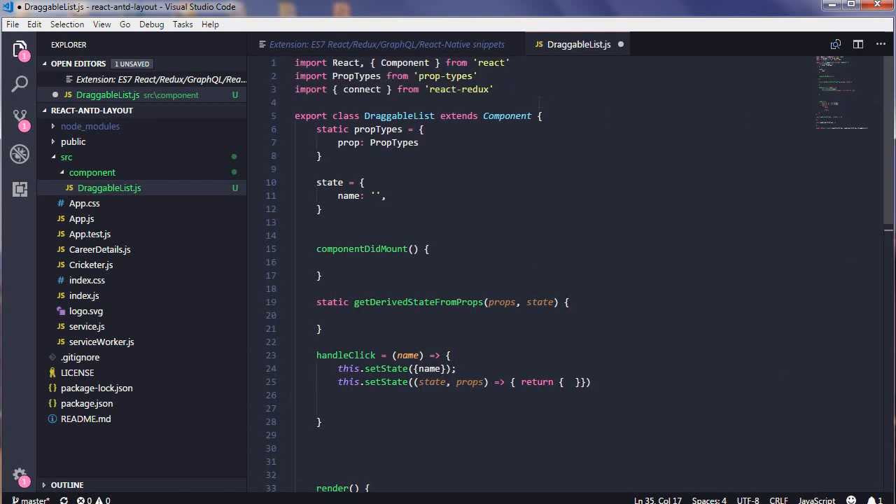
Declare contextName via React.createContext() and ref via React.createRef() below the imports, removing a blank line
text(rd)
click(554, 102)
text(const contextName = React.createContext()
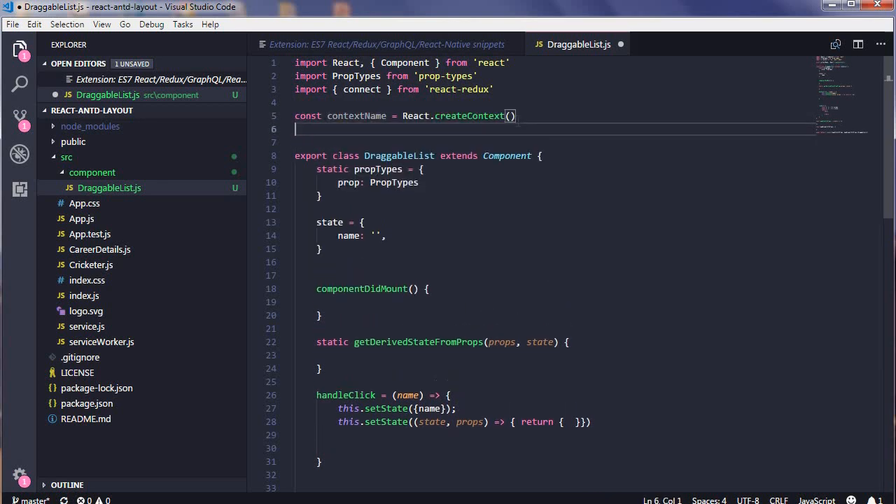
text(fref)
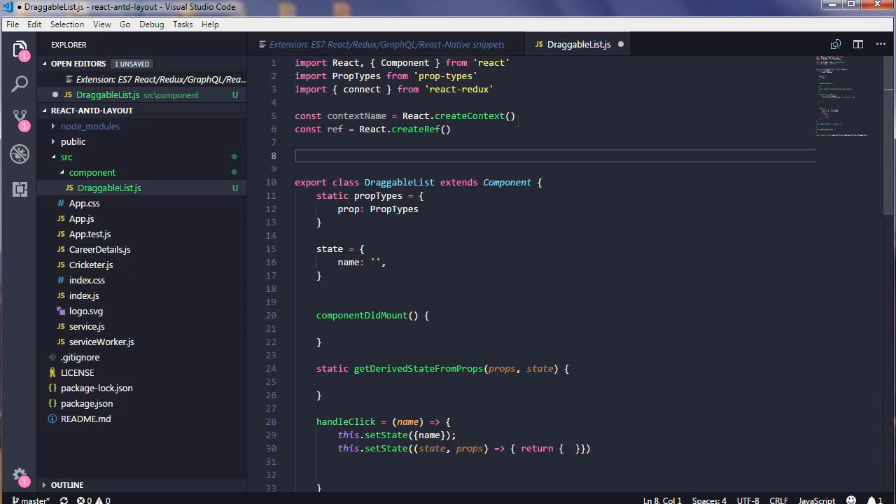
key(Backspace)
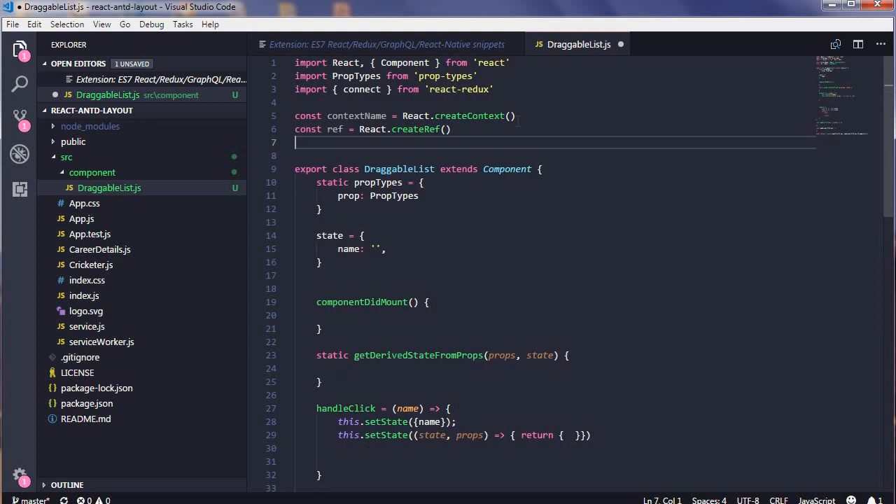